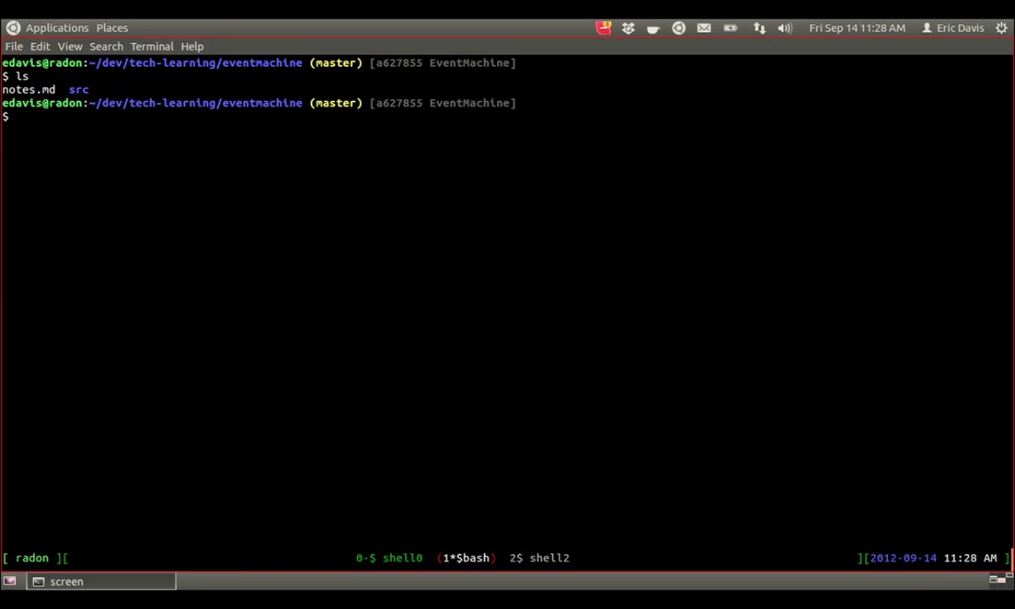
List the contents of the src folder with ls src/.
{"action": "type", "text": "ls src/"}
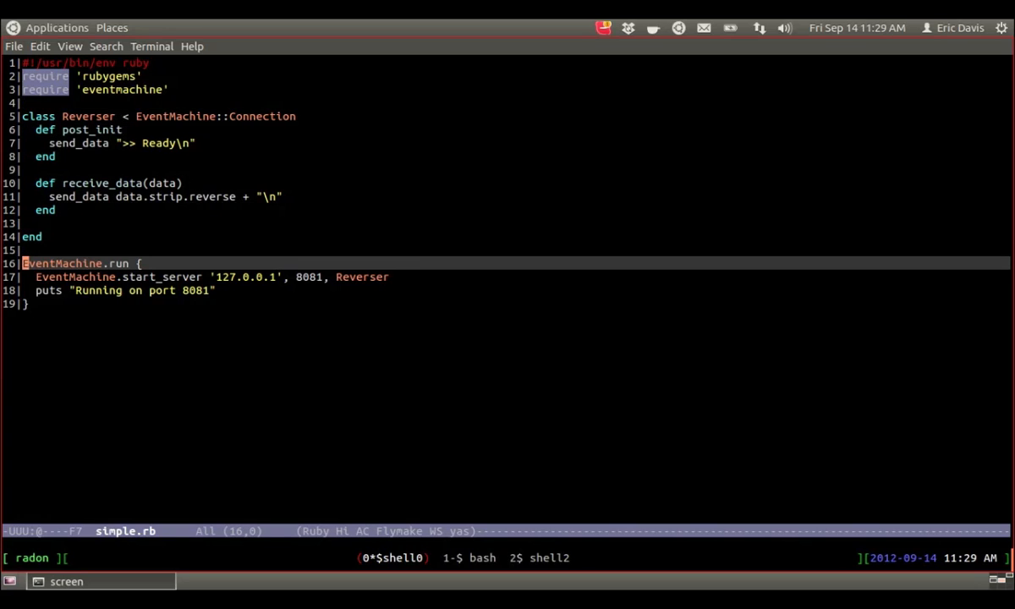
Read through simple.rb's Reverser class, post_init and receive_data methods in Emacs.
{"action": "double_click", "coordinate": [174, 115]}
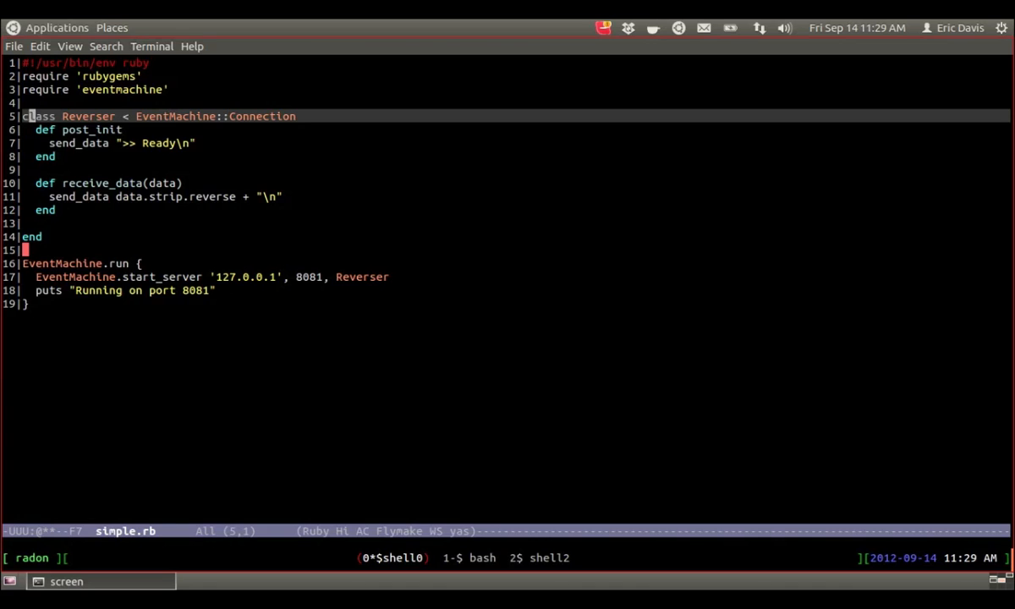
{"action": "key", "text": "Down"}
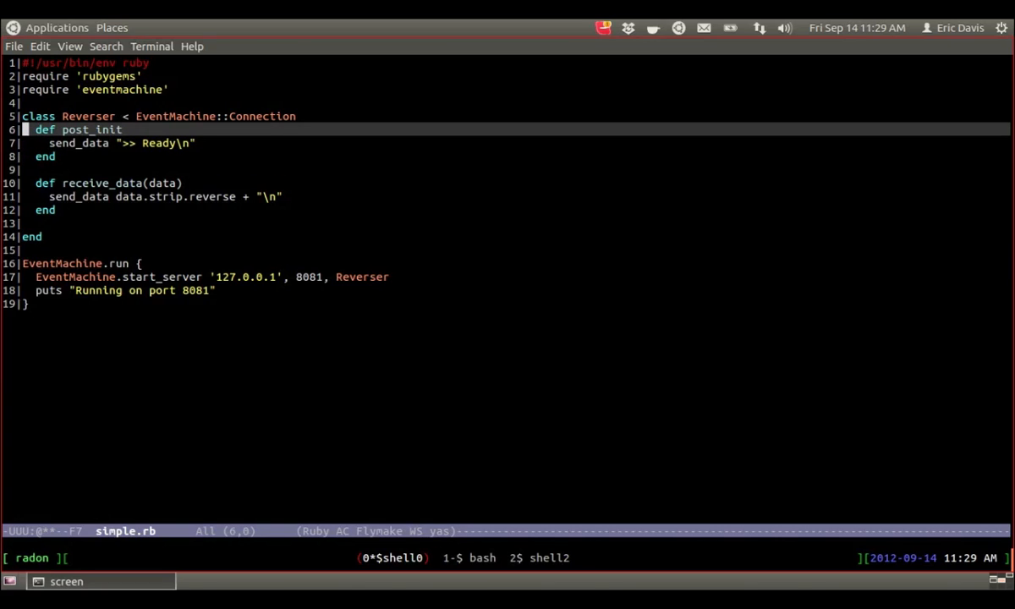
{"action": "key", "text": "Down"}
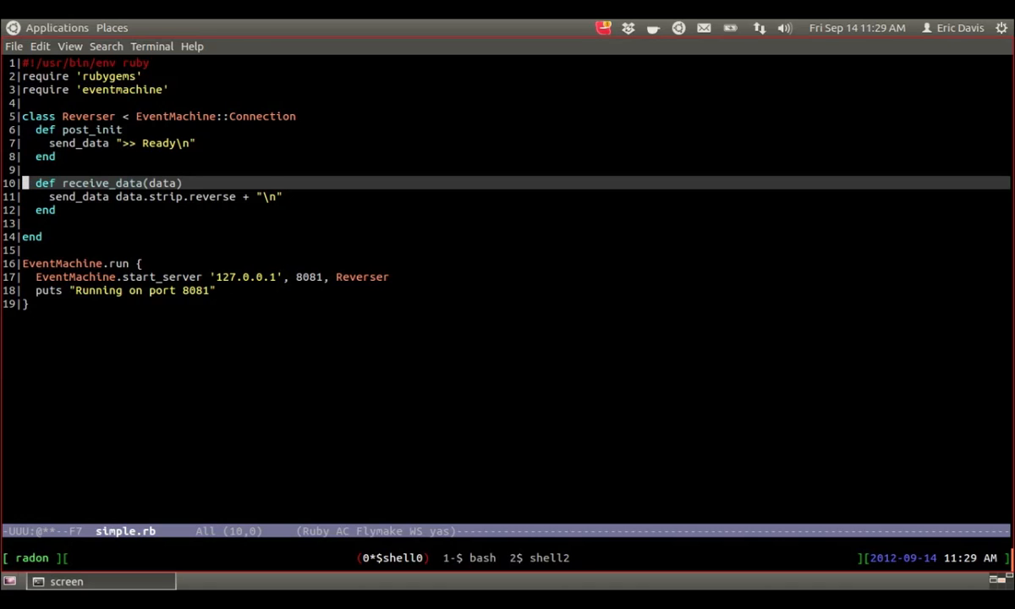
{"action": "double_click", "coordinate": [128, 197]}
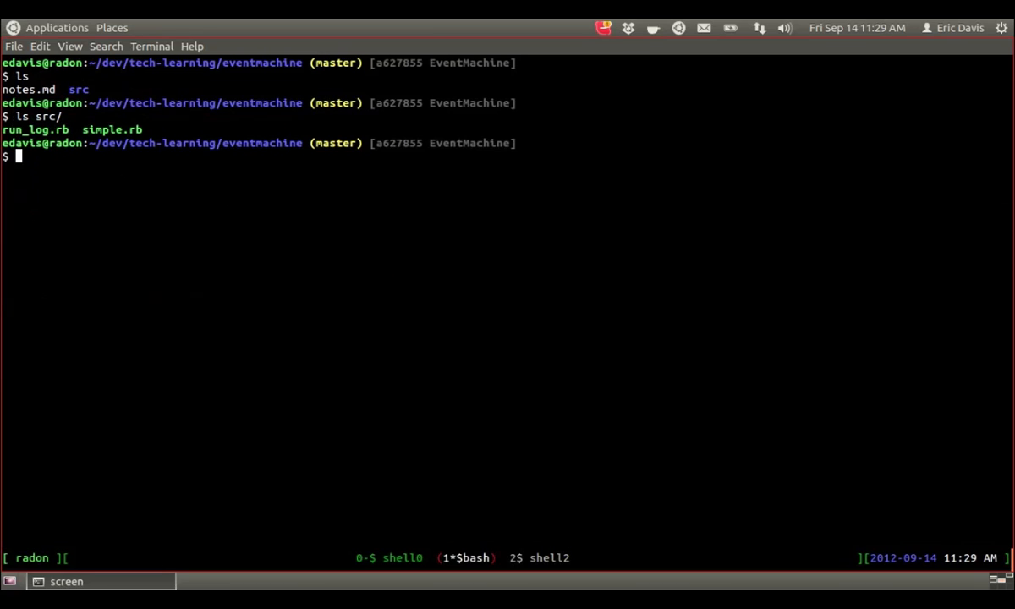
Launch the reverser server with ruby src/simple.rb.
{"action": "type", "text": "ruby"}
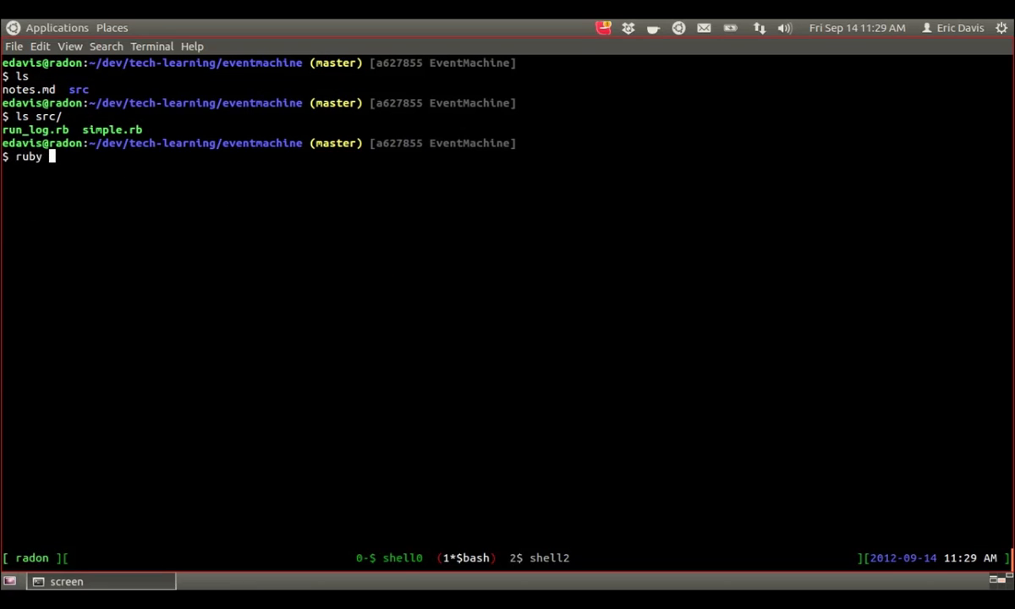
{"action": "type", "text": "src/simple.rb"}
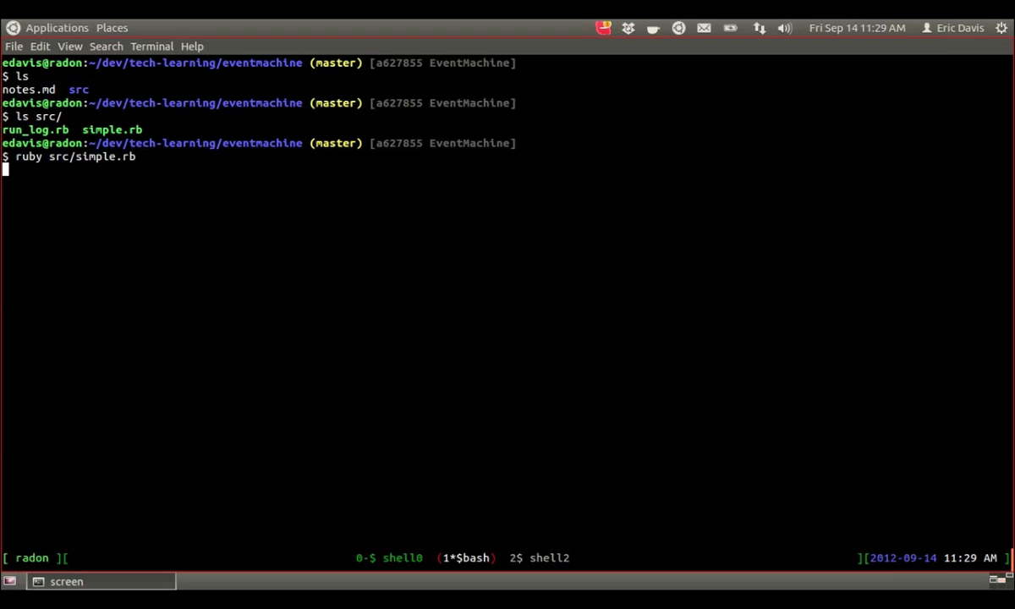
{"action": "key", "text": "Return"}
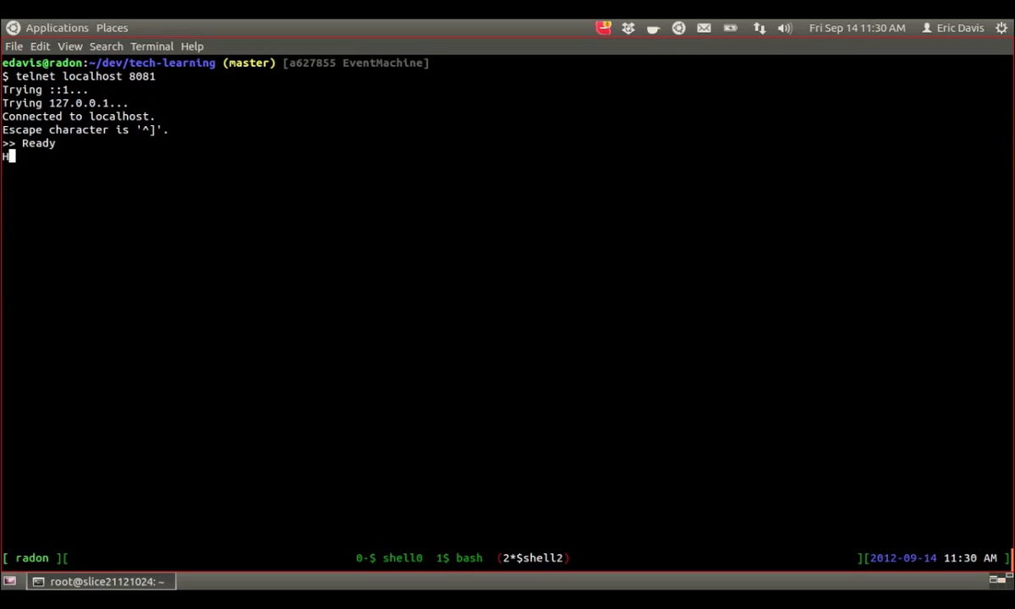
Send Hello and gibberish lines to see them reversed, then quit the telnet session.
{"action": "type", "text": "Hello"}
{"action": "type", "text": "Reverse"}
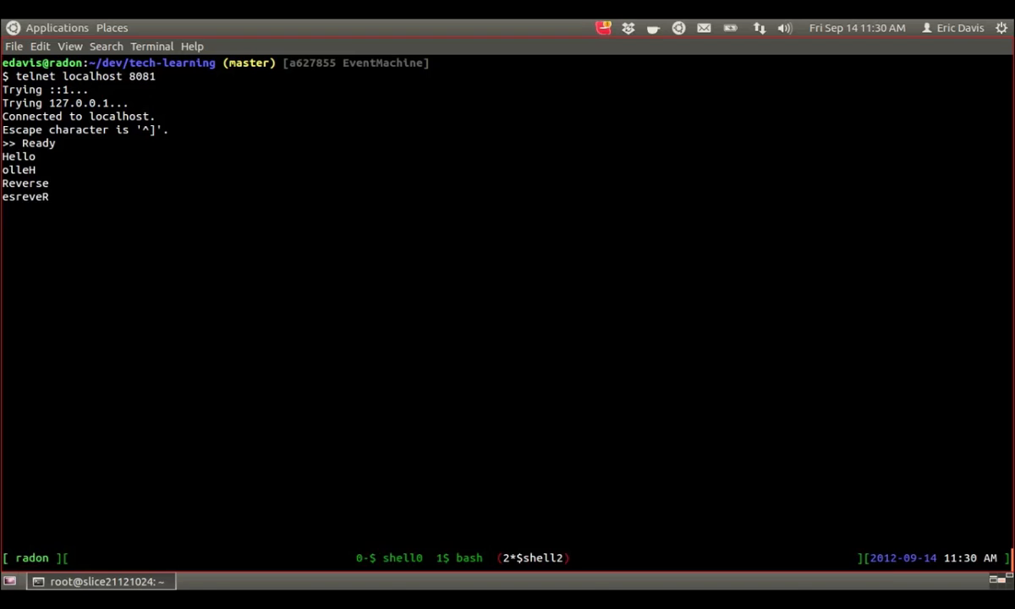
{"action": "type", "text": "ajsfkajfkjasdfkajflkajsdfkja"}
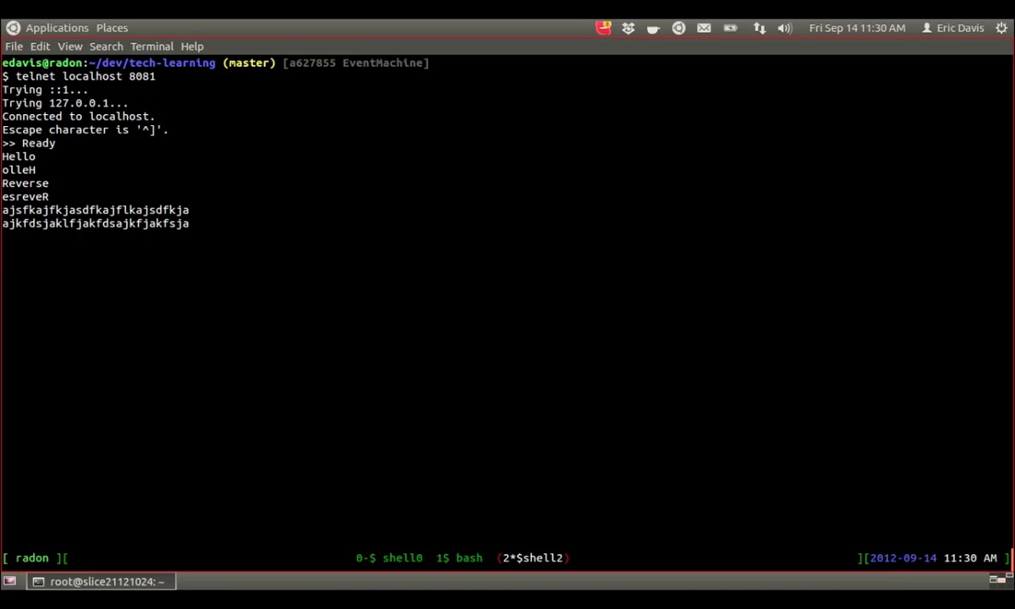
{"action": "type", "text": "jf"}
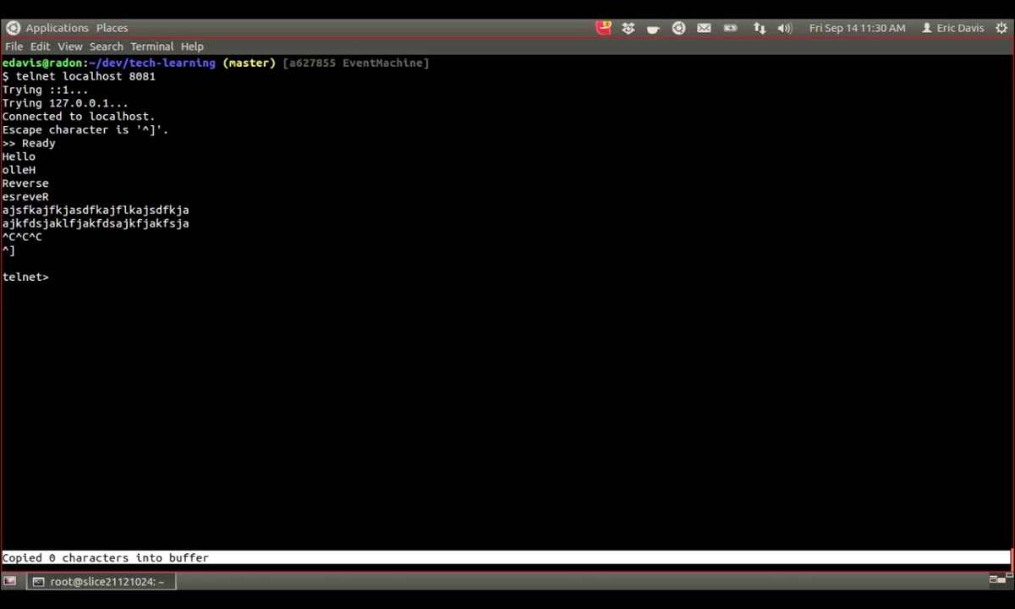
{"action": "type", "text": "quite"}
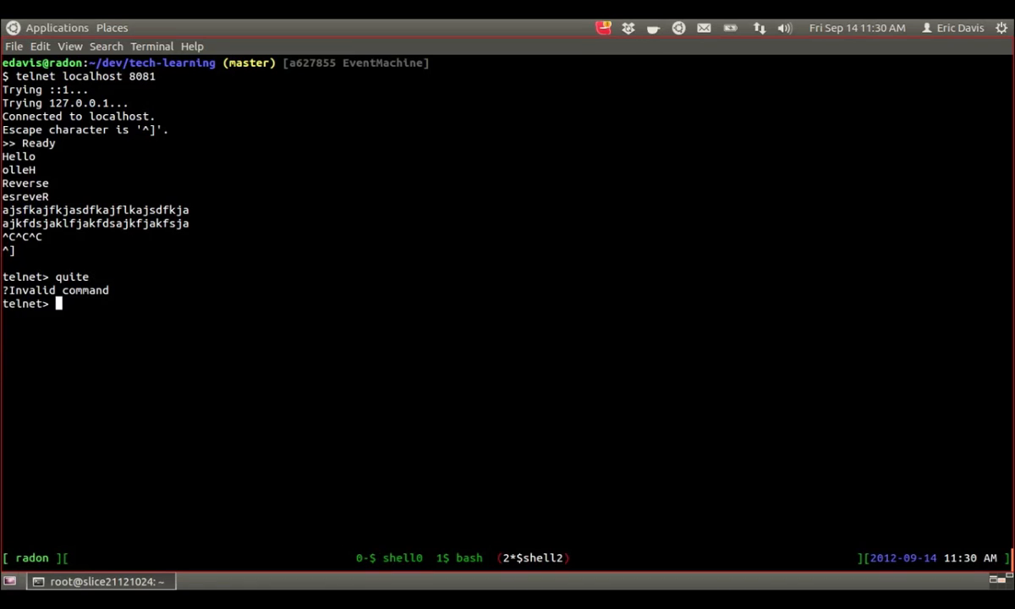
{"action": "type", "text": "quit"}
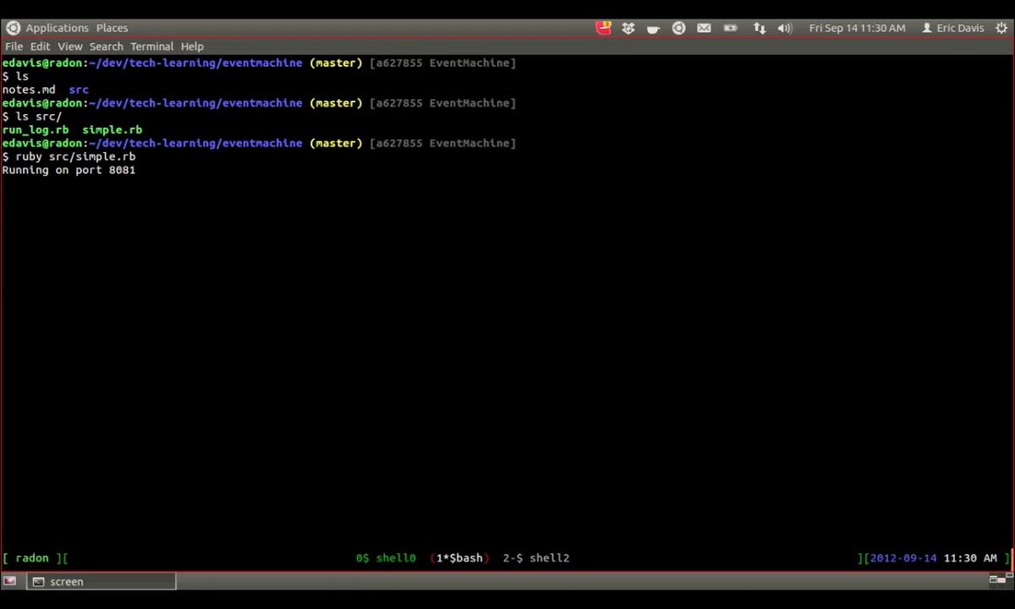
Return to simple.rb in Emacs at the send_data Ready greeting in post_init.
{"action": "key", "text": "ctrl+c"}
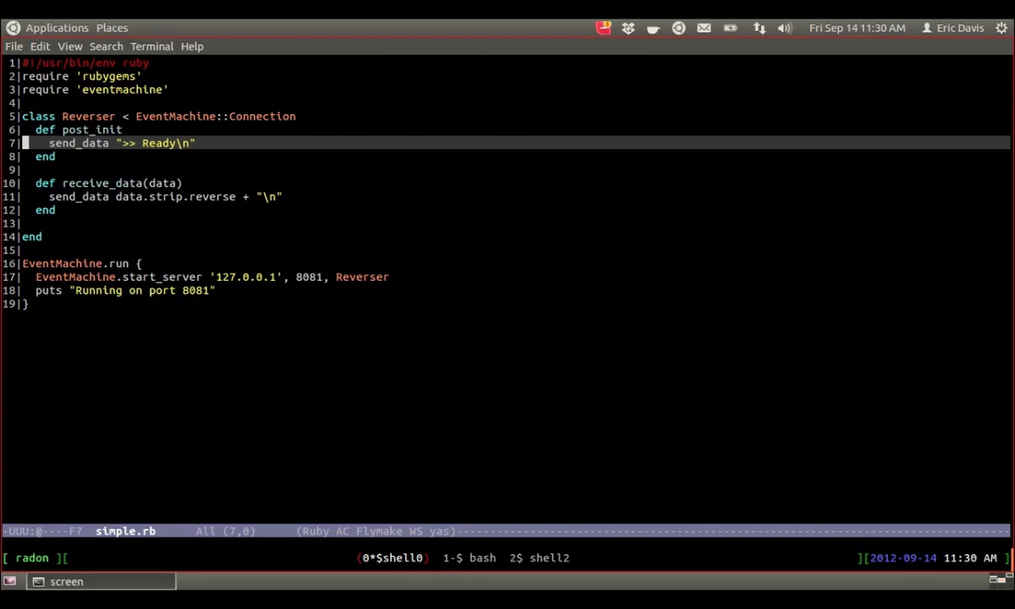
{"action": "type", "text": "1"}
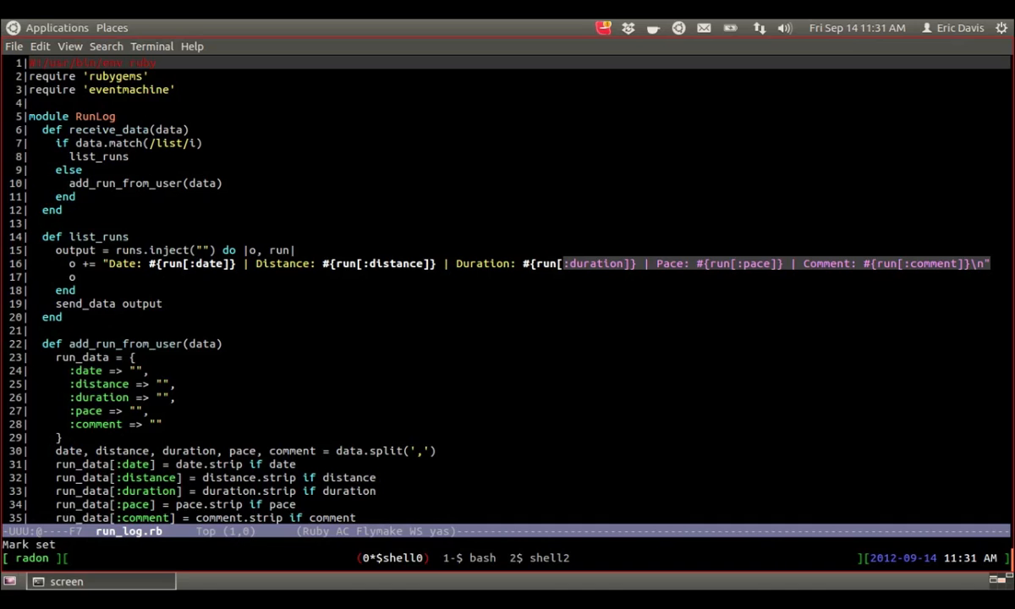
Scroll through run_log.rb's list_runs, add_run_from_user and command case block.
{"action": "scroll", "scroll_direction": "down", "scroll_amount": 3}
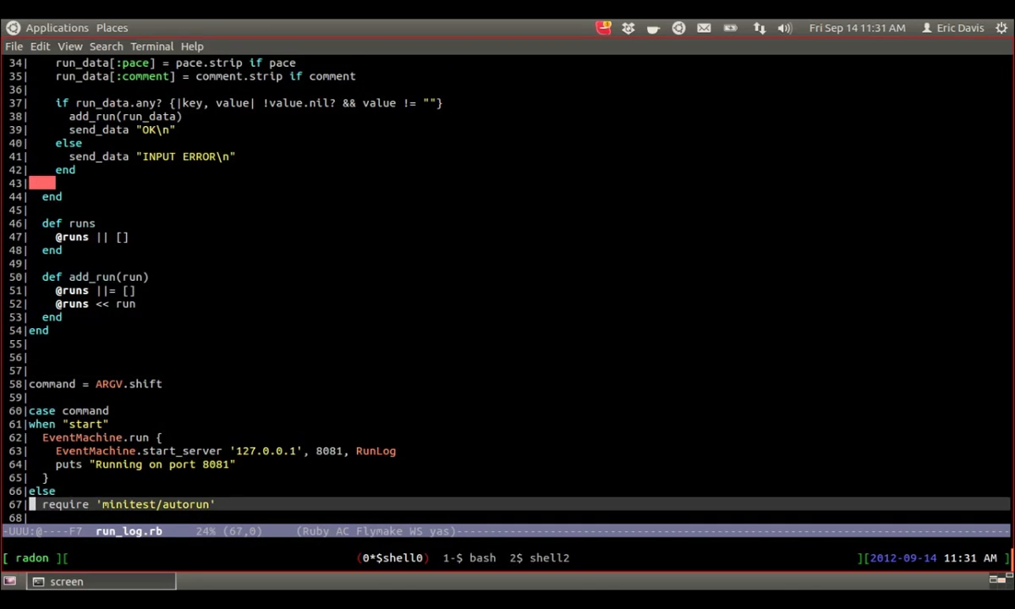
{"action": "scroll", "scroll_direction": "down", "scroll_amount": 3}
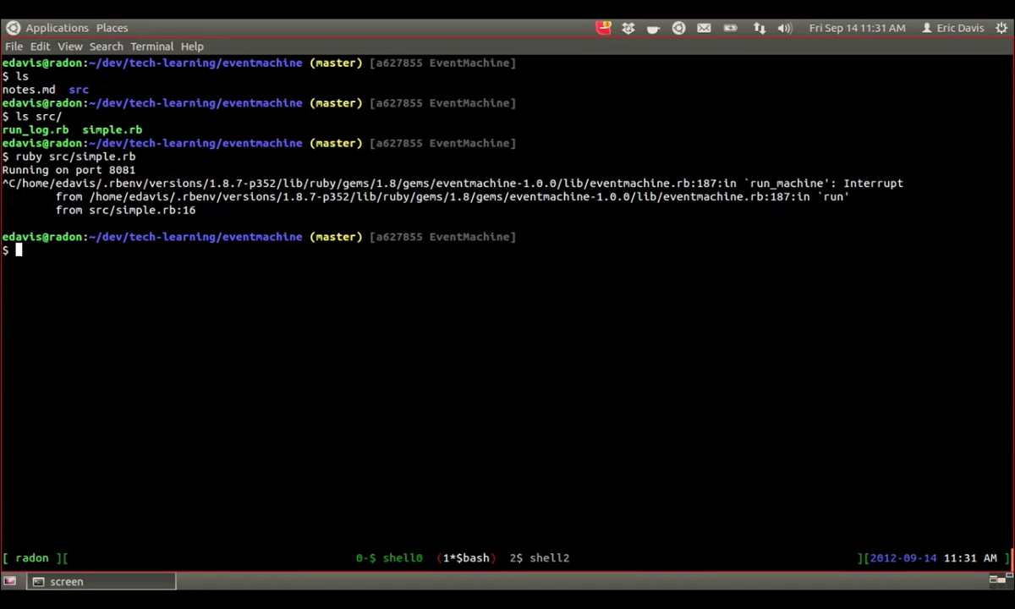
Run run_log.rb's minitest suite passing 6 tests, then start its server on port 8081.
{"action": "type", "text": "ruby src/run_log.rb"}
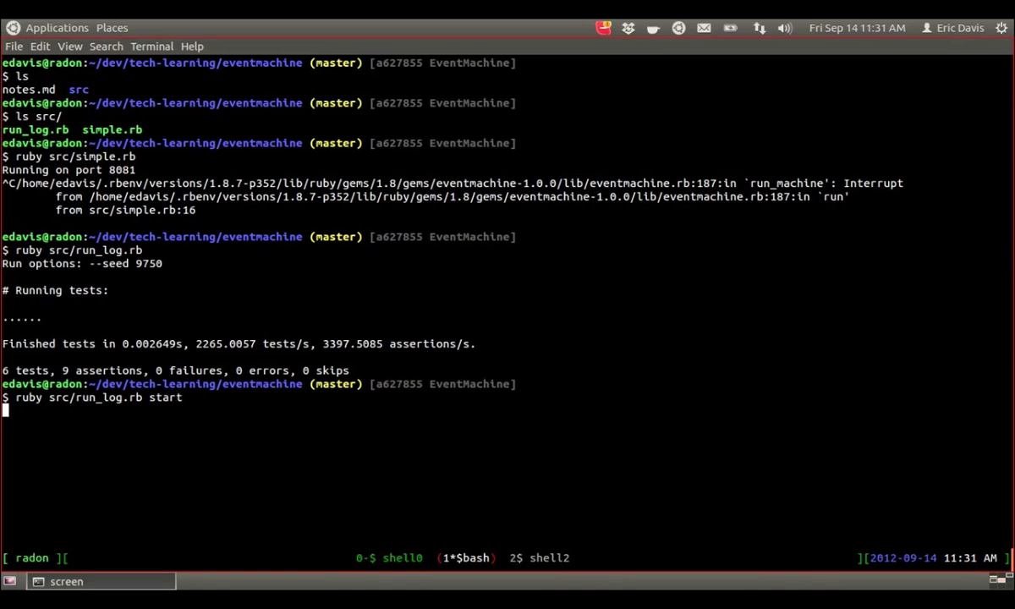
{"action": "key", "text": "Return"}
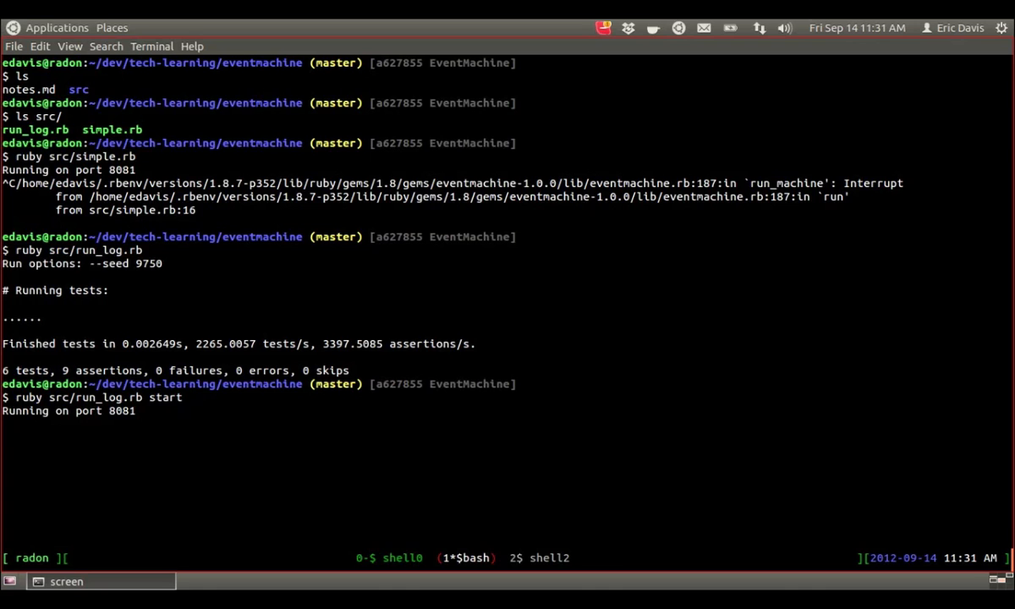
{"action": "key", "text": "ctrl+c"}
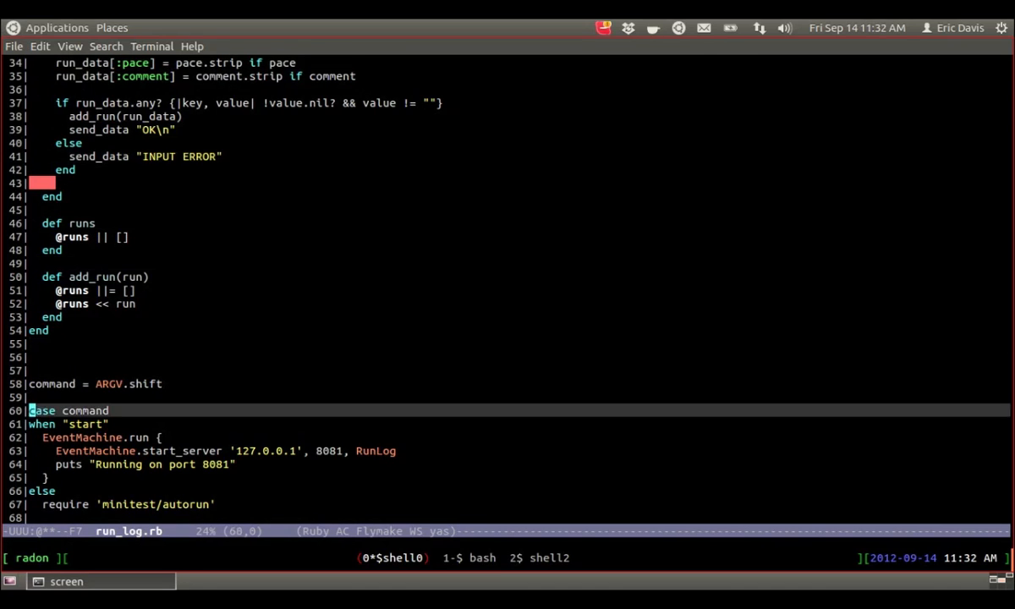
Scroll run_log.rb to read receive_data routing list input to list_runs.
{"action": "scroll", "scroll_direction": "down", "scroll_amount": 3}
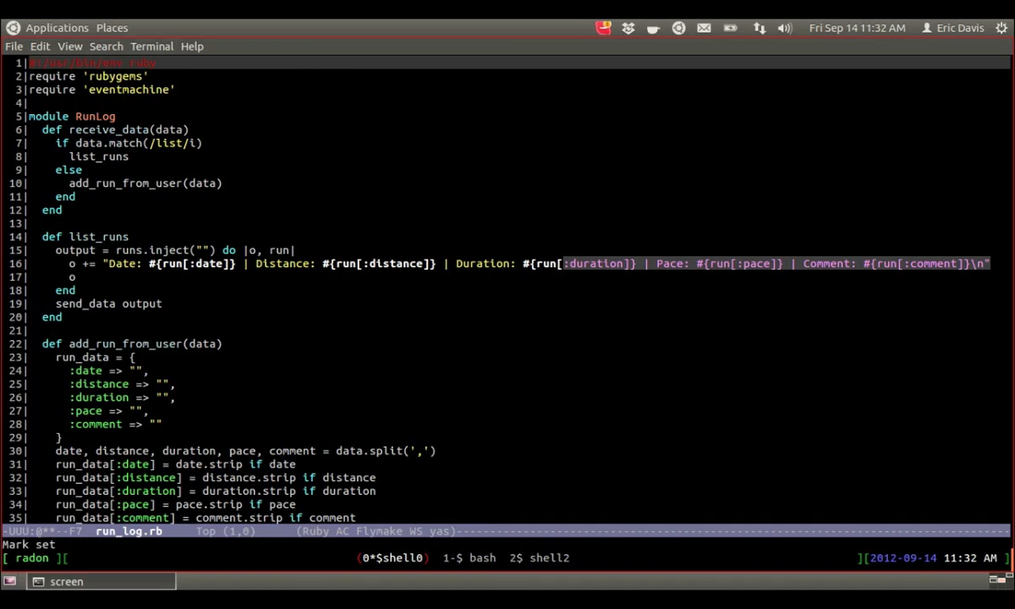
{"action": "scroll", "scroll_direction": "down", "scroll_amount": 3}
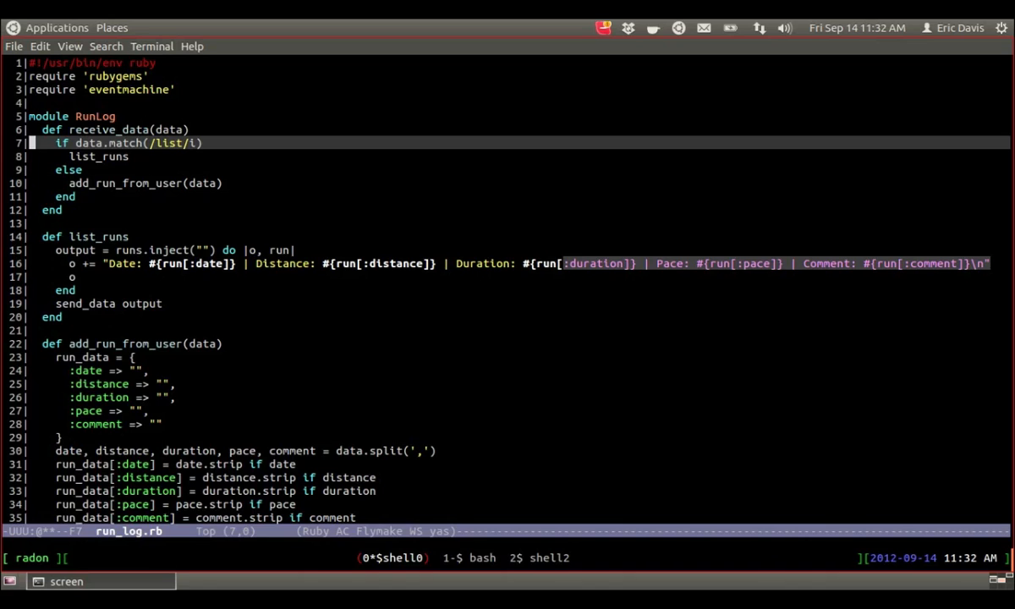
Read add_run_from_user's comma-split parsing and OK/INPUT ERROR replies, then move to the telnet shell.
{"action": "key", "text": "Down"}
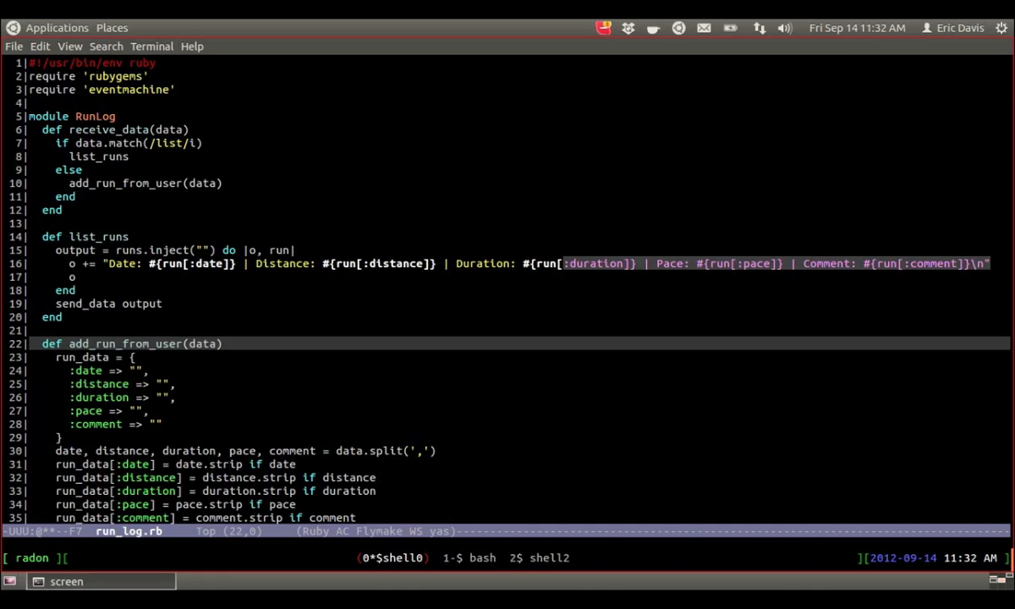
{"action": "scroll", "scroll_direction": "down", "scroll_amount": 3}
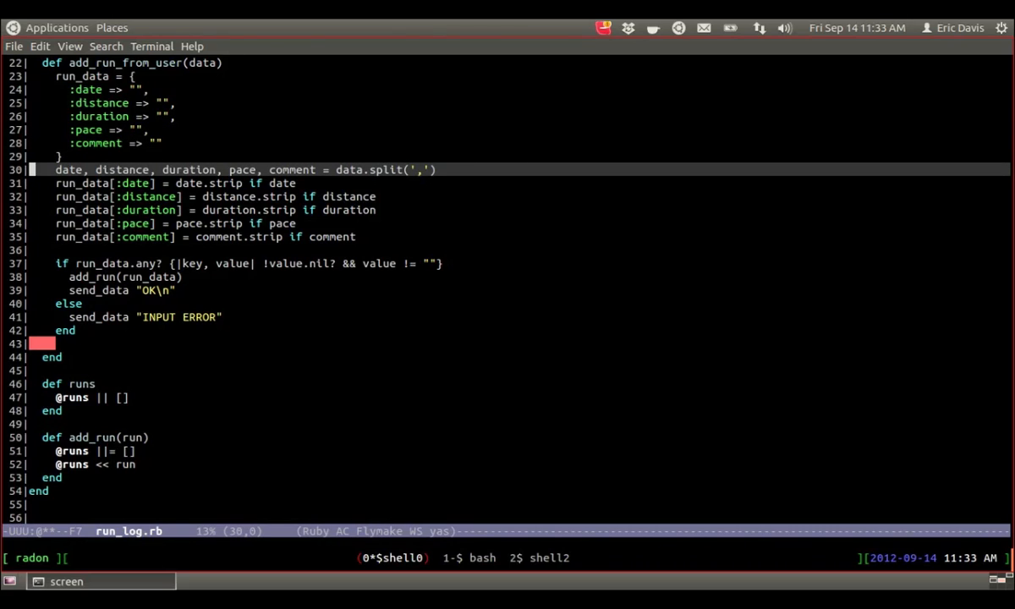
{"action": "key", "text": "Down"}
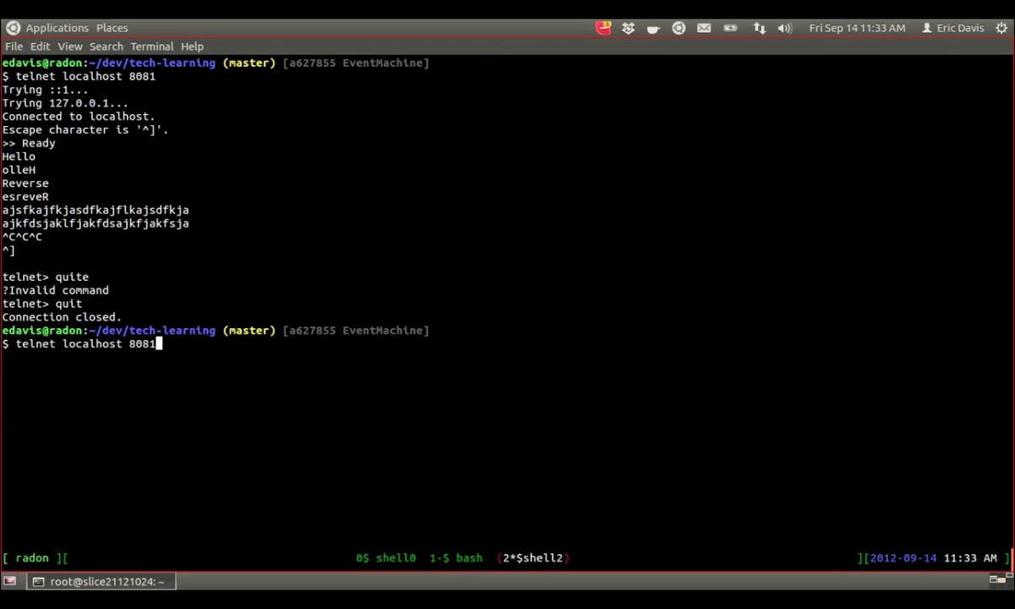
Connect via telnet on port 8081 and add two 3mi runs, the second ending 'night'.
{"action": "key", "text": "Return"}
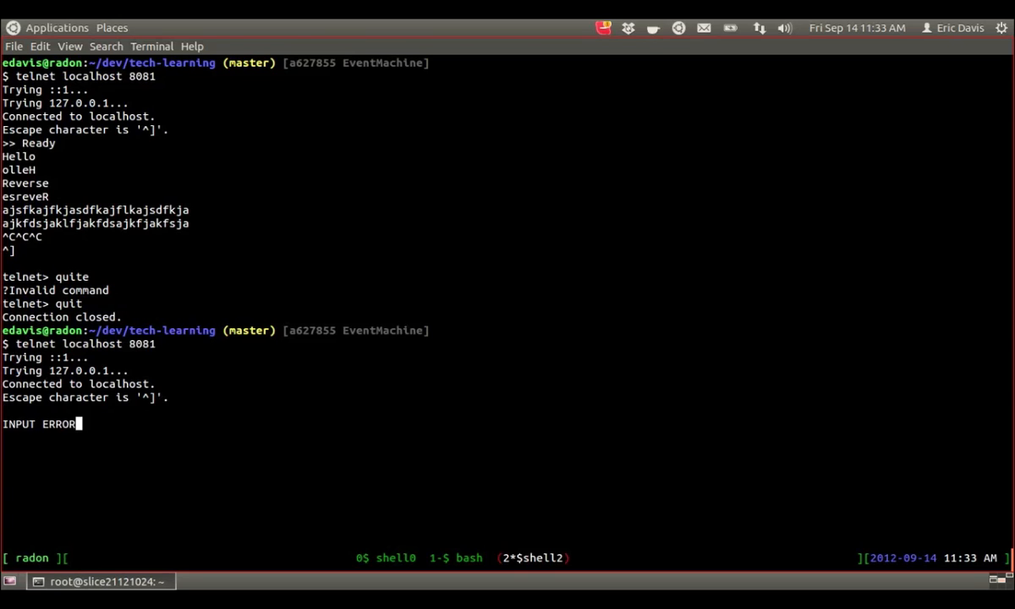
{"action": "type", "text": "LIS"}
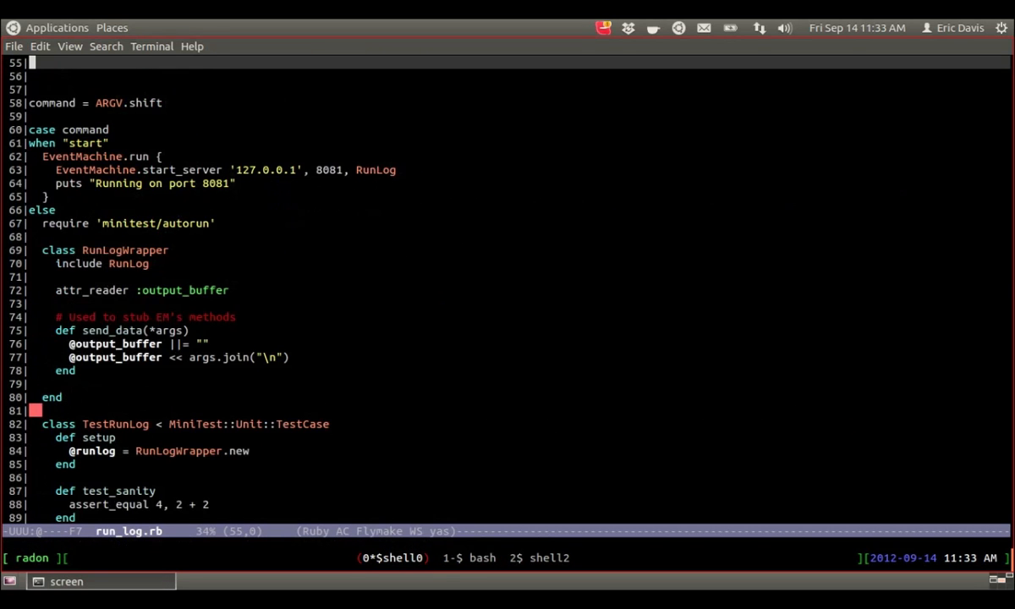
{"action": "scroll", "scroll_direction": "down", "scroll_amount": 3}
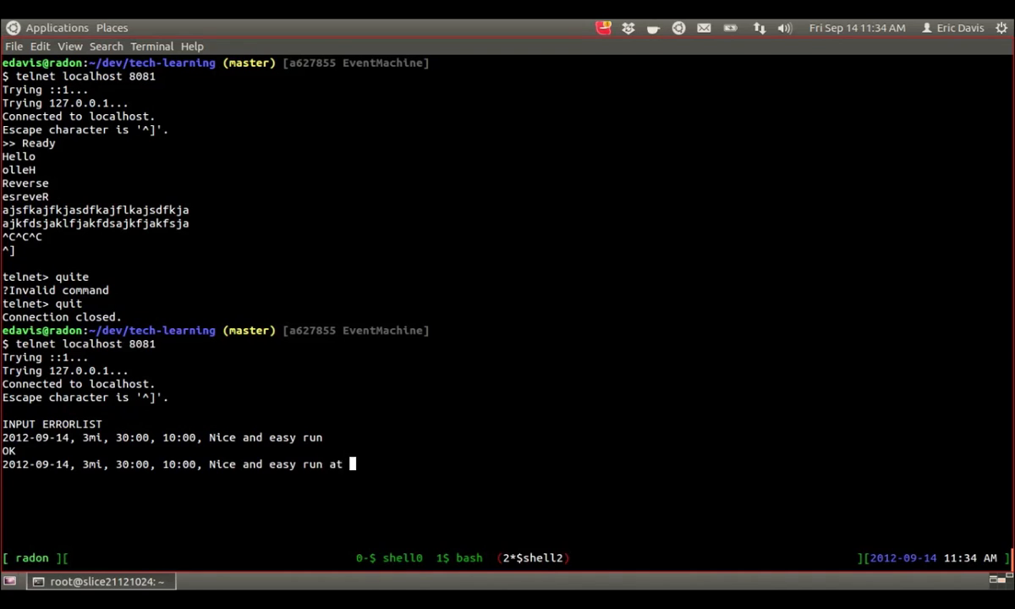
{"action": "type", "text": "night"}
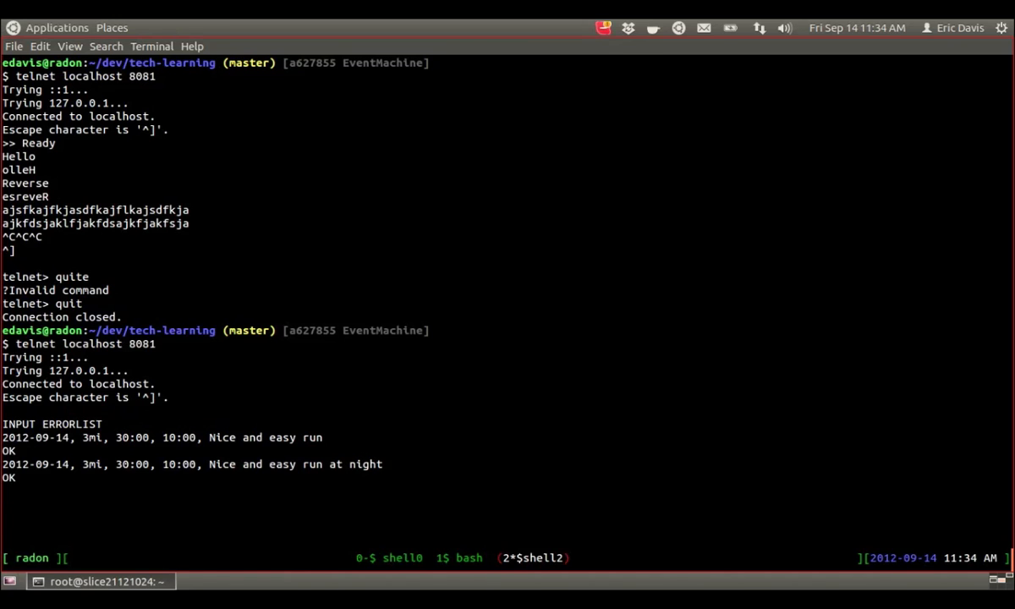
Send LIST to see both stored runs formatted, then quit telnet.
{"action": "type", "text": "LIST"}
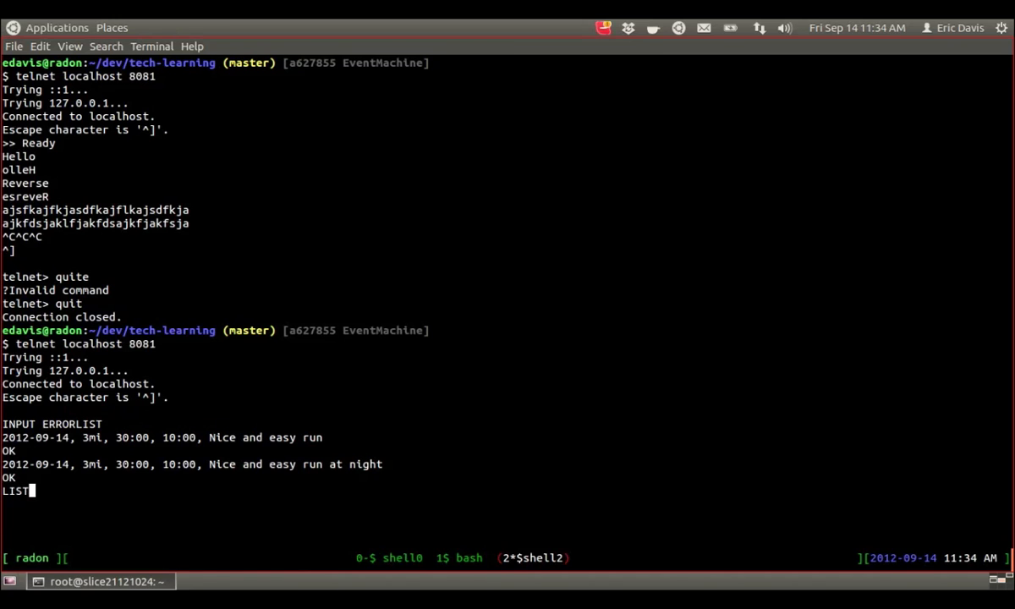
{"action": "key", "text": "Return"}
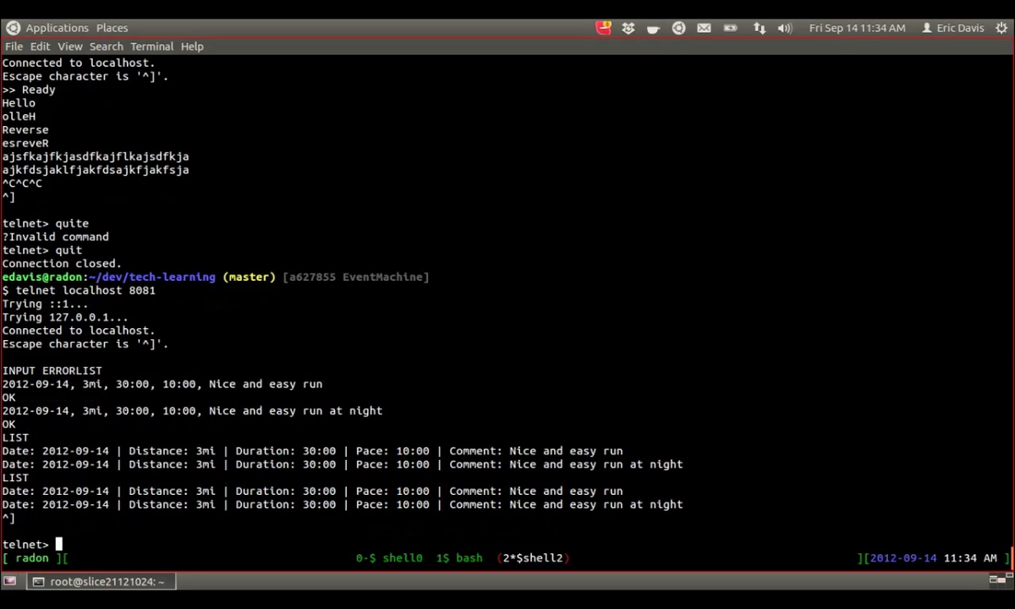
{"action": "type", "text": "quit"}
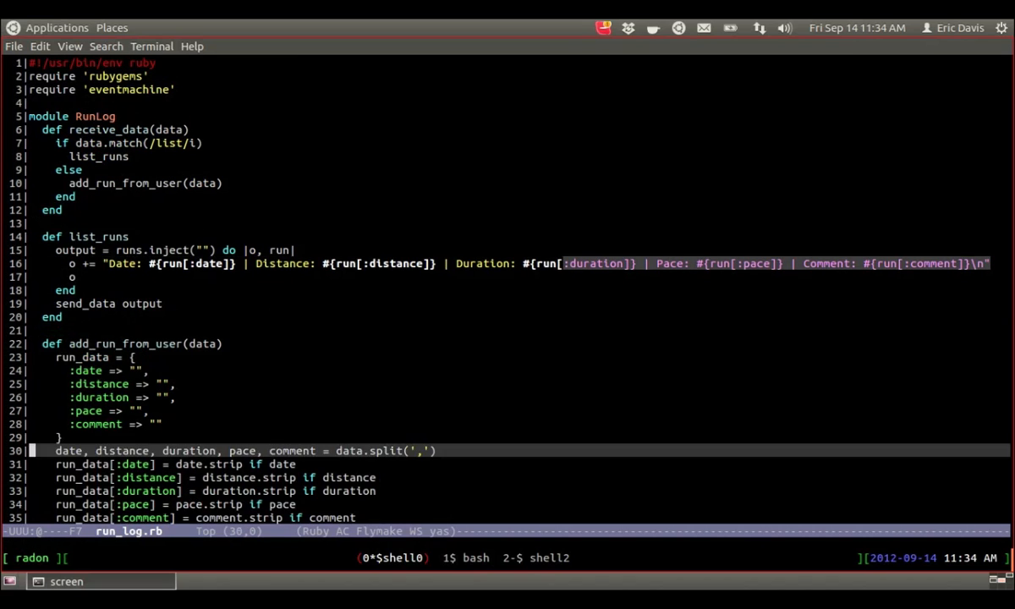
Scroll run_log.rb past ARGV handling to the RunLogWrapper stub and TestRunLog cases.
{"action": "scroll", "scroll_direction": "down", "scroll_amount": 3}
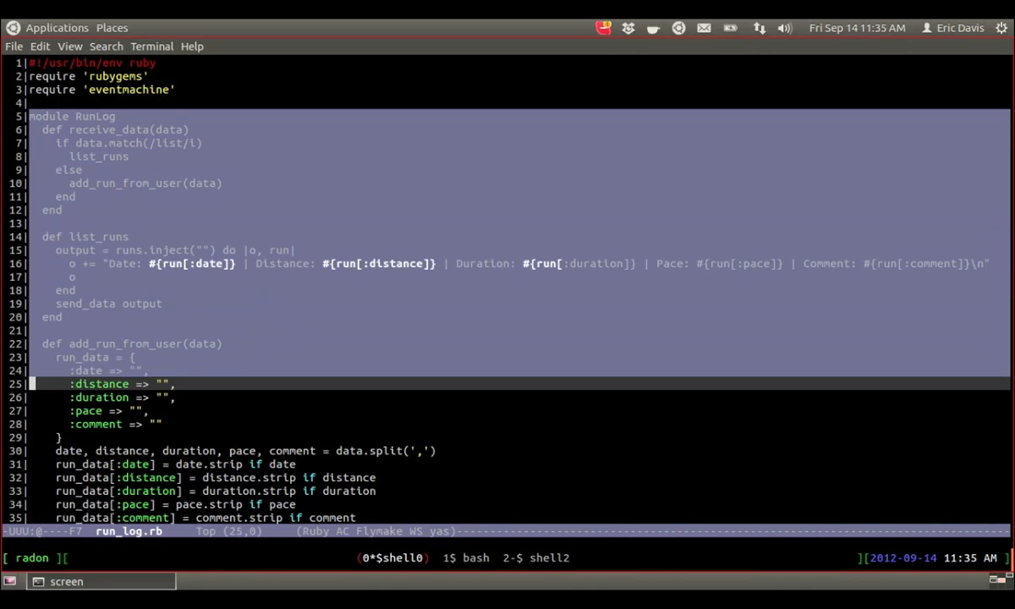
{"action": "scroll", "scroll_direction": "down", "scroll_amount": 3}
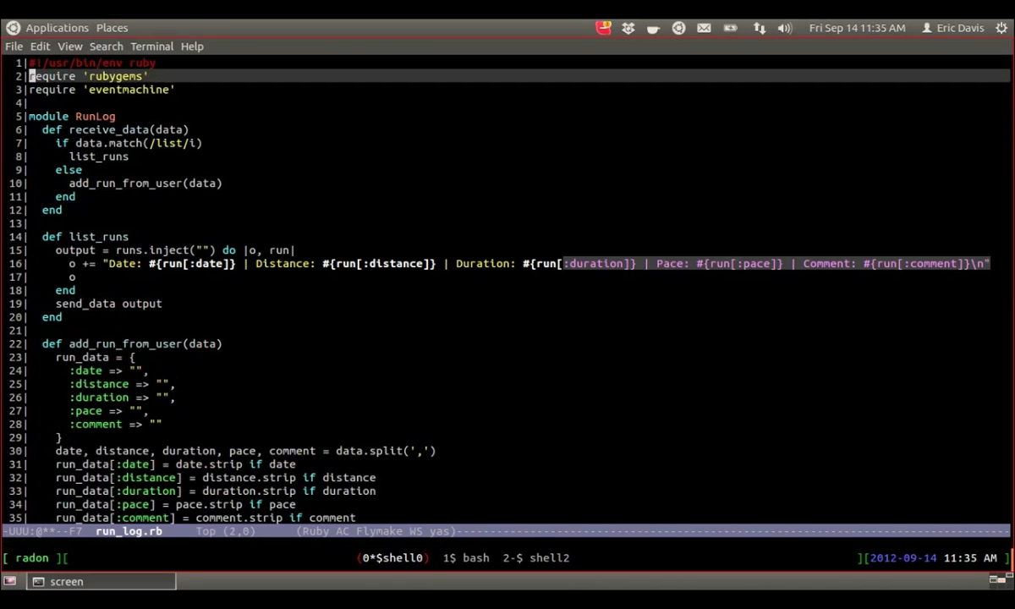
{"action": "scroll", "scroll_direction": "down", "scroll_amount": 3}
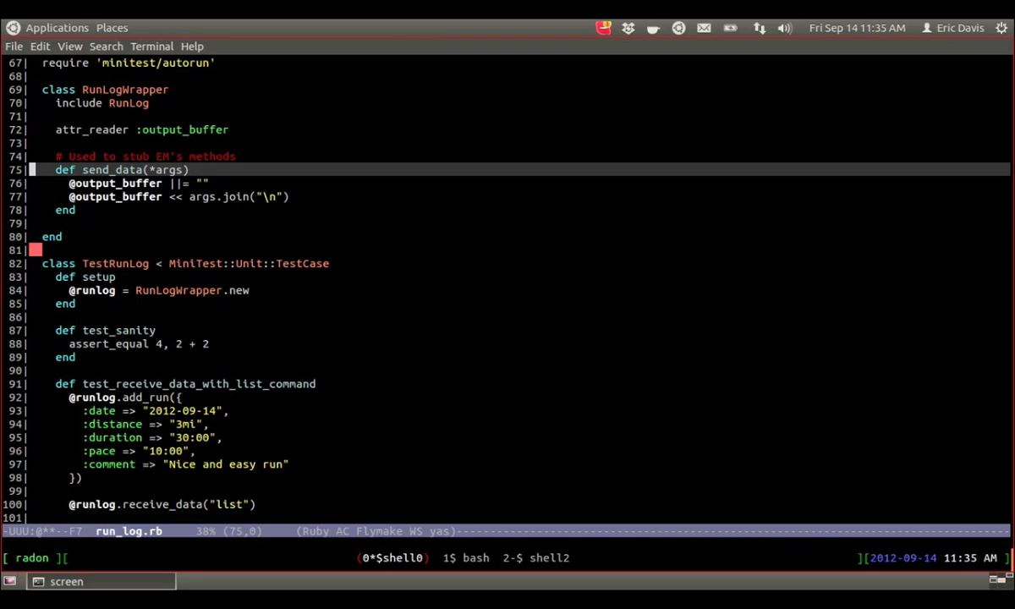
Finish the send_data stub, then run ruby src/run_log.rb: 6 tests, 9 assertions, 0 failures.
{"action": "key", "text": "Down"}
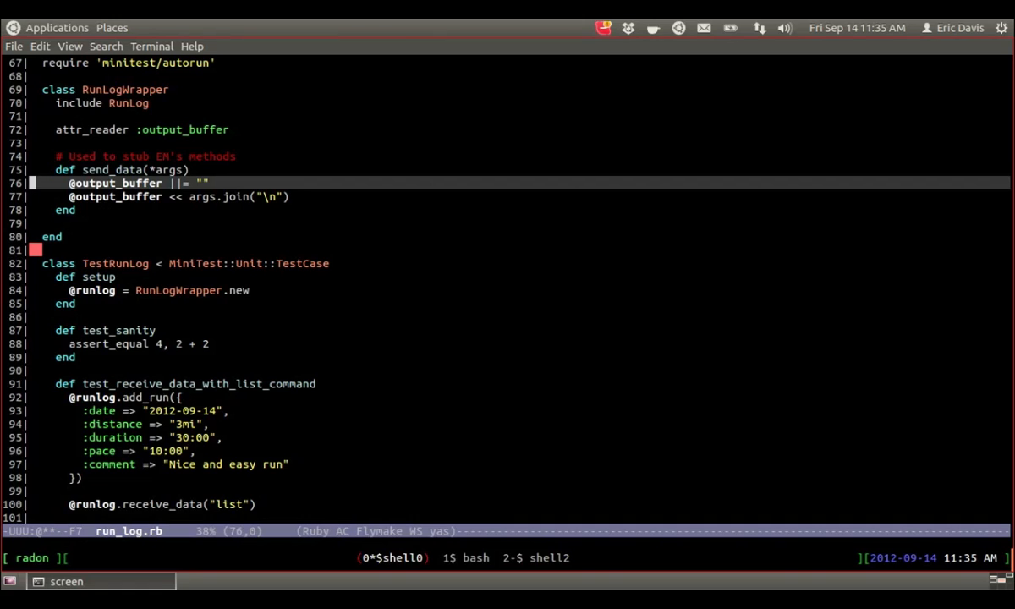
{"action": "key", "text": "Down"}
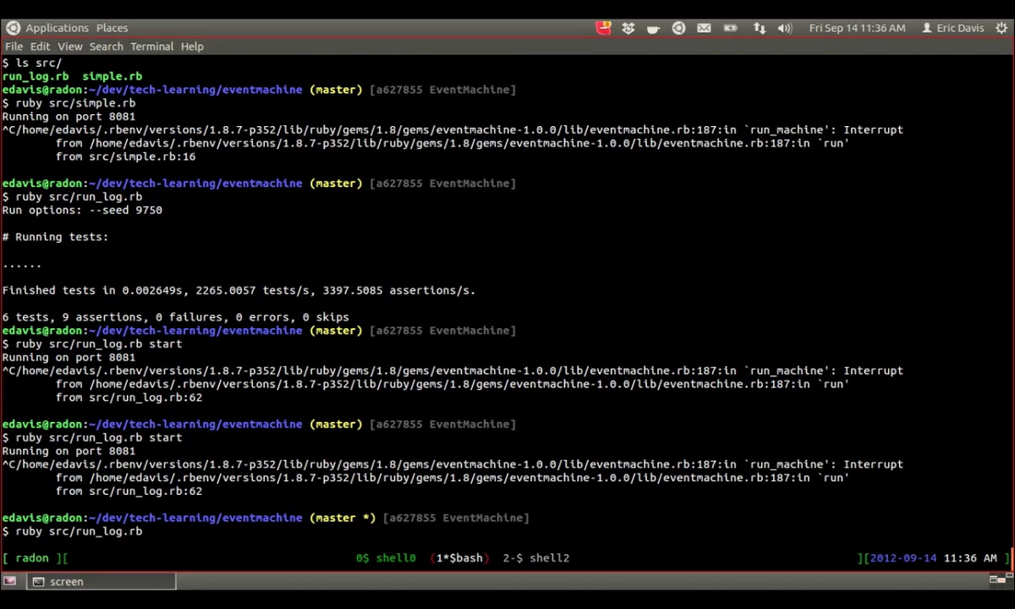
{"action": "key", "text": "Return"}
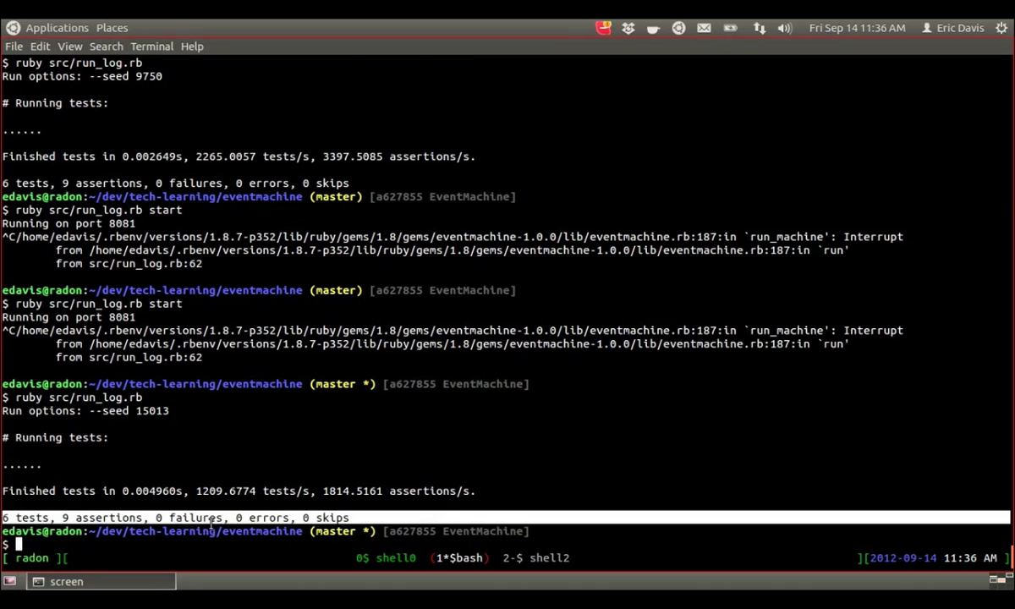